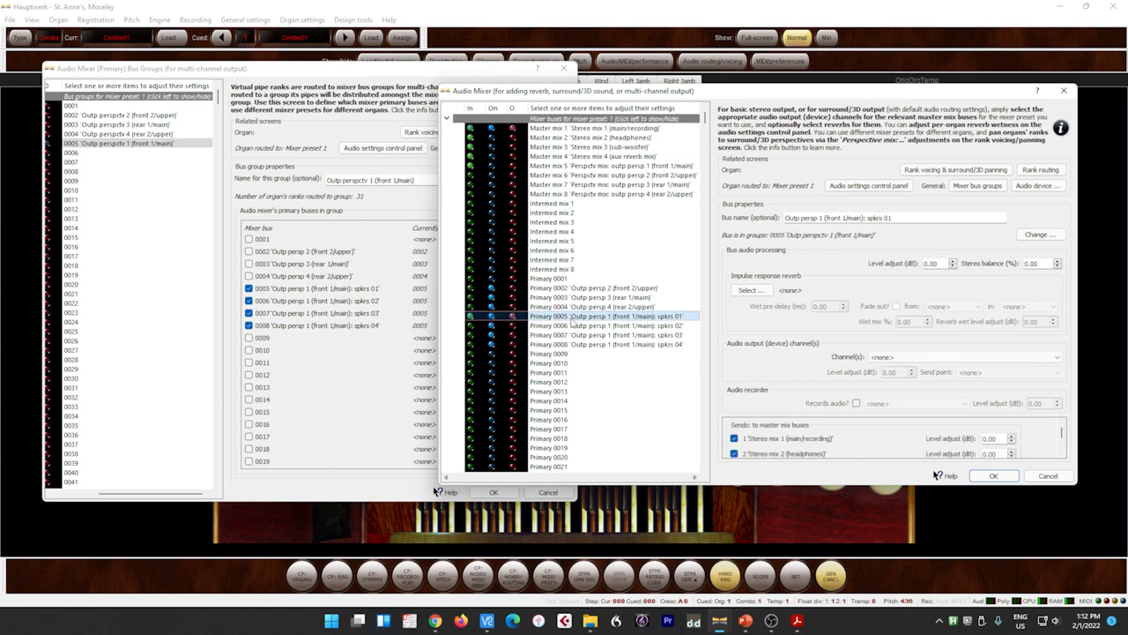
Select all four rear-speaker primary buses (01–04) of the front-1/main output group together
{"action": "left_click", "coordinate": [573, 344]}
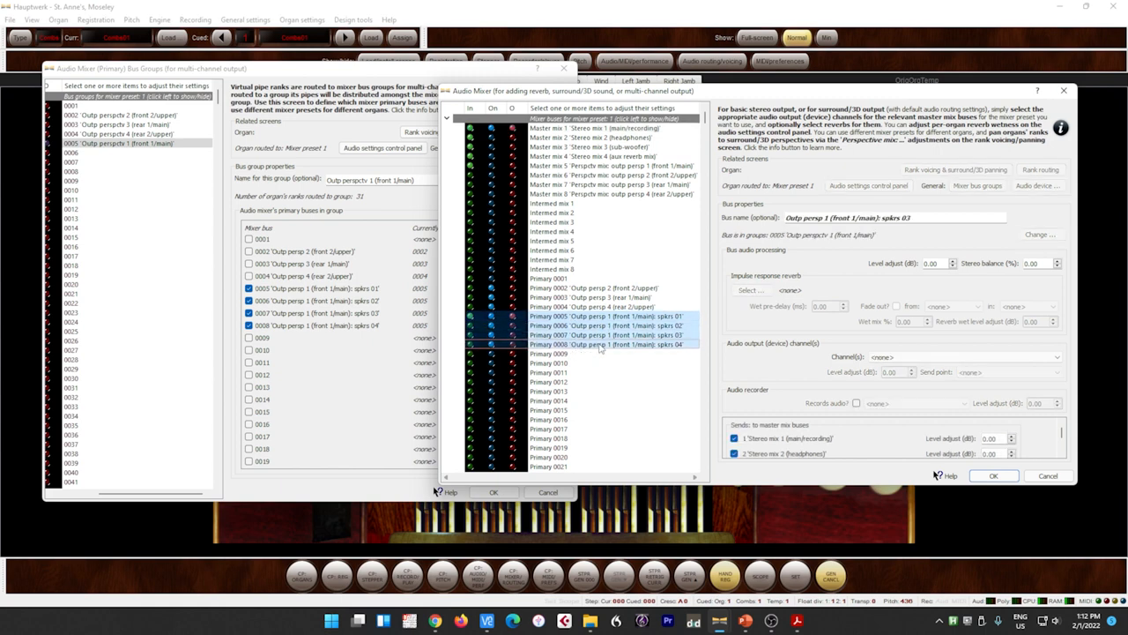